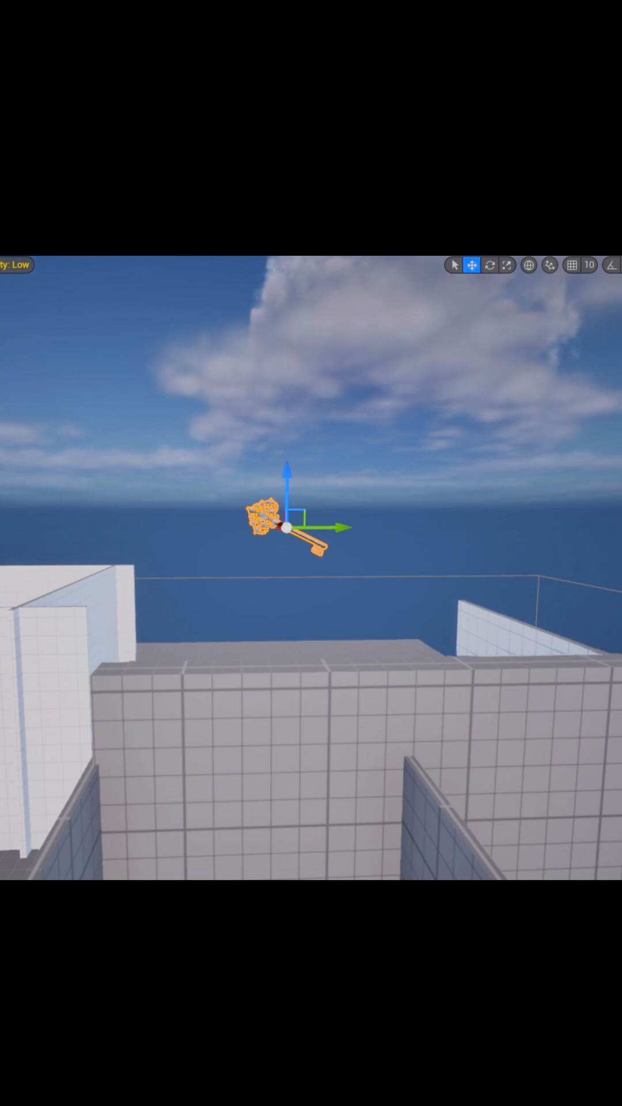
Select the small static mesh floating above the walls to show its Details.
click(95, 372)
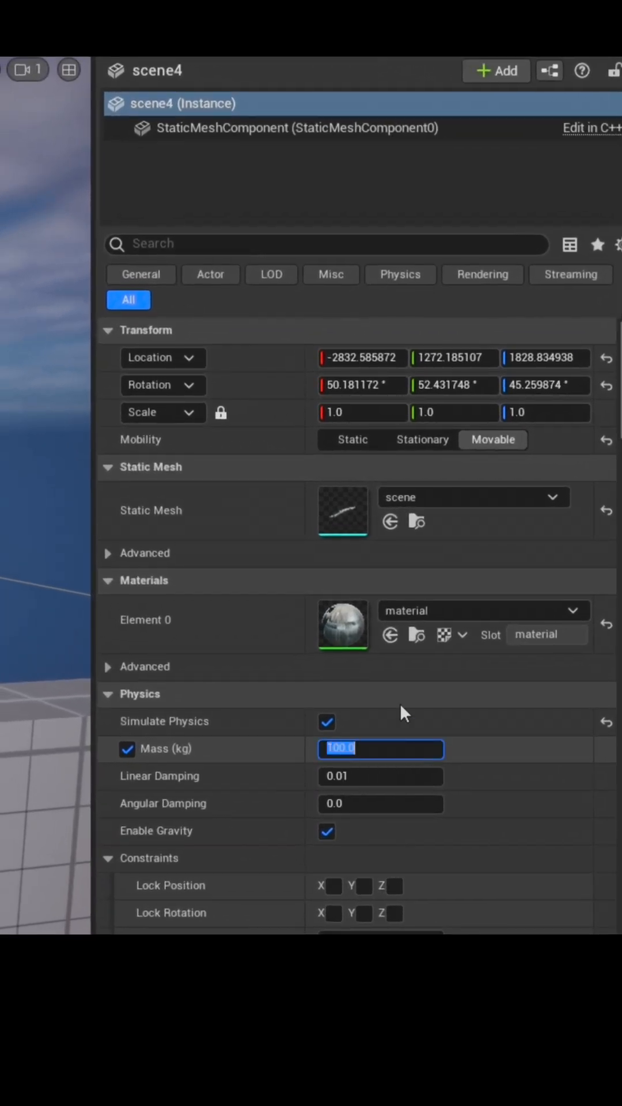
mouse_move(360, 715)
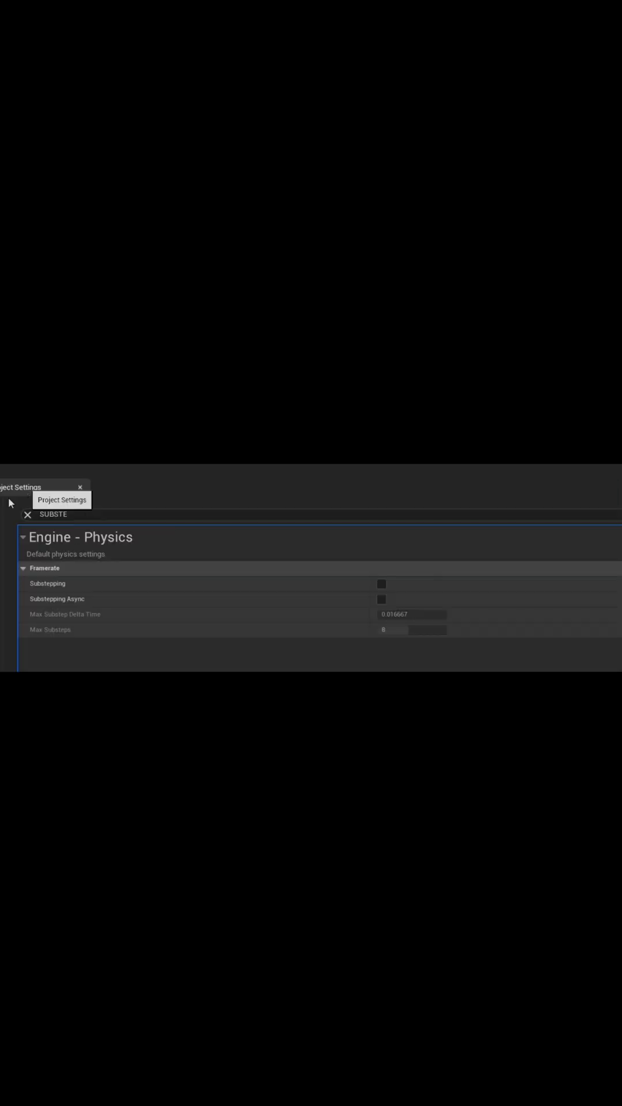
mouse_move(423, 597)
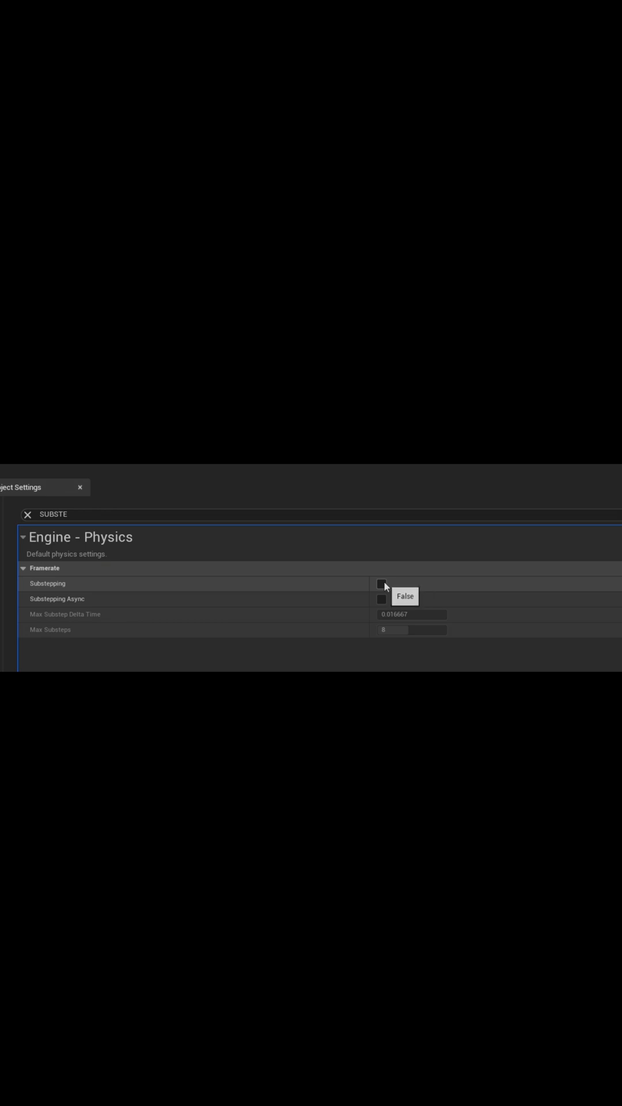
Tick Substepping under Engine - Physics in Project Settings.
click(381, 583)
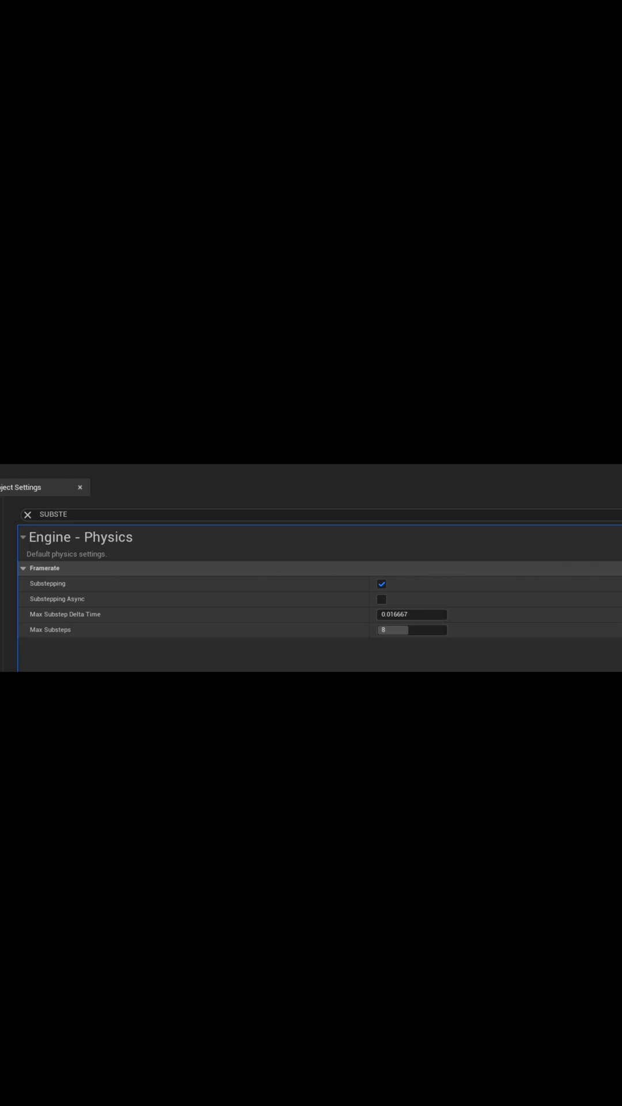
mouse_move(511, 602)
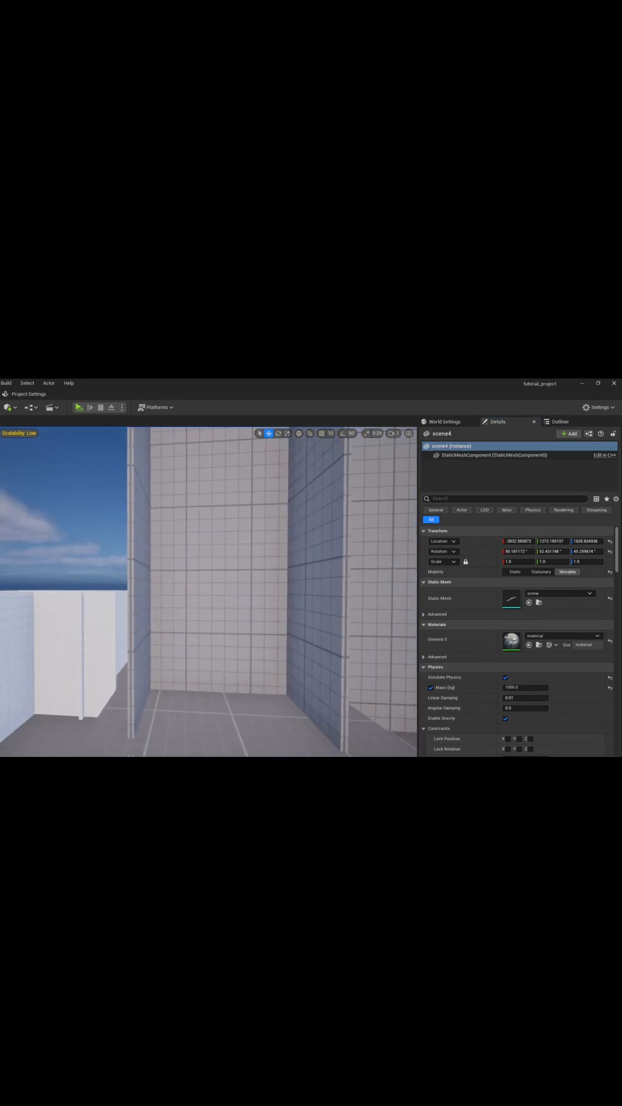
Start Play In Editor and watch the ~1000 kg mesh drop and rest on the floor.
click(79, 406)
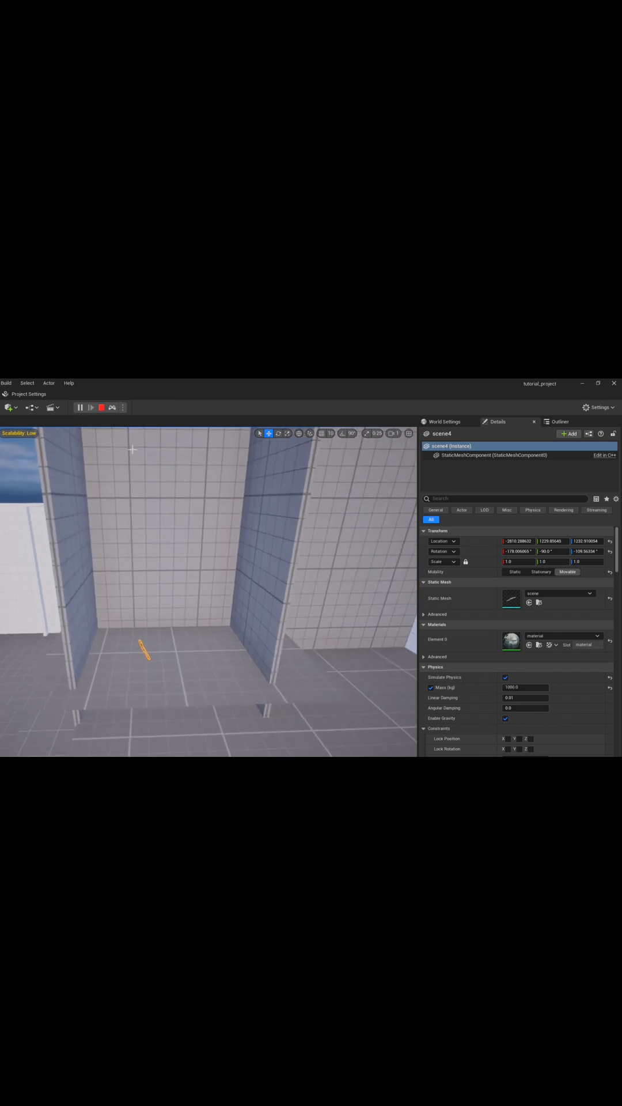
click(90, 406)
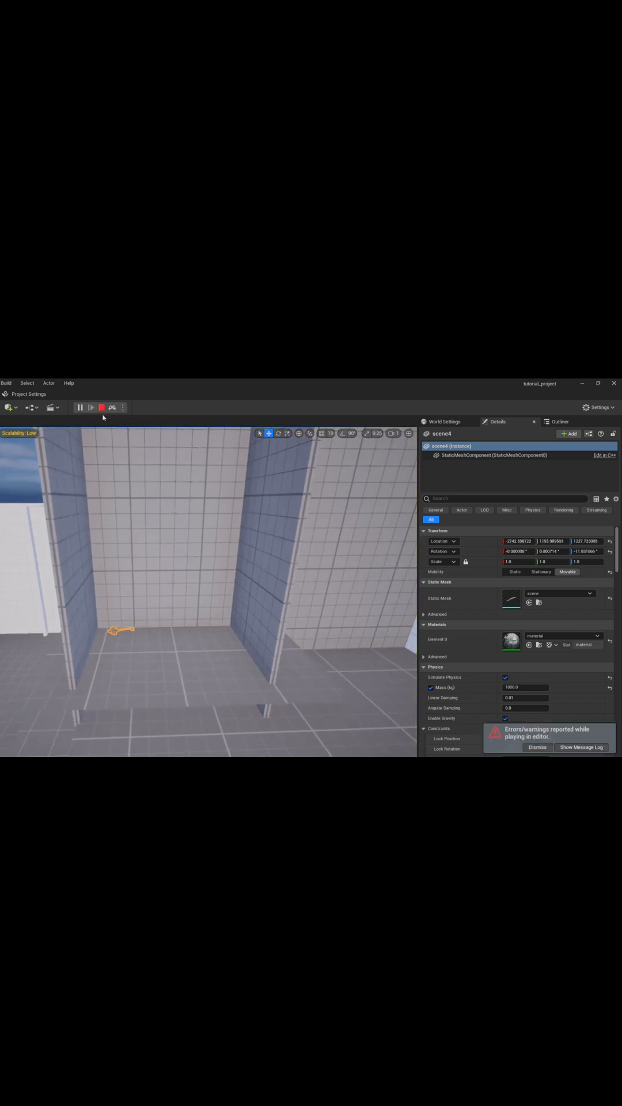